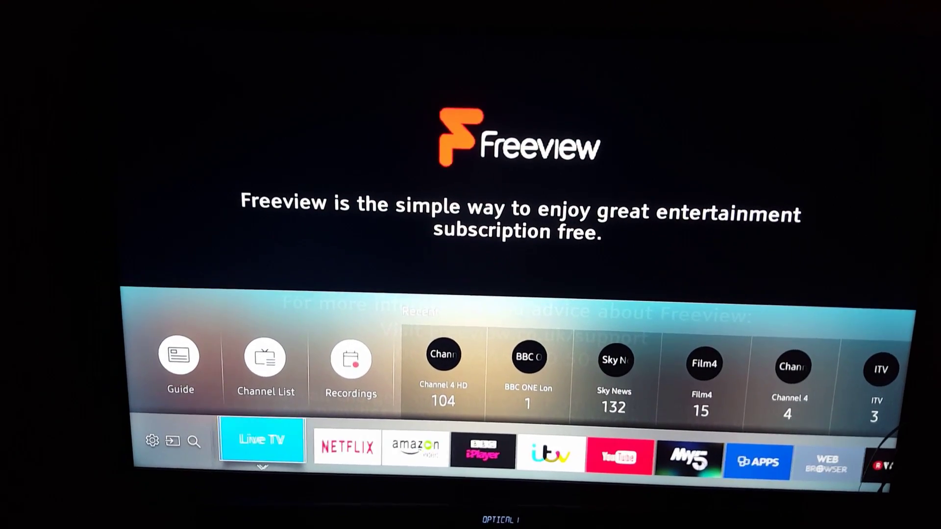
Open the full Picture settings from quick settings, with Picture Mode on HDR+
{"action": "left_click", "coordinate": [155, 442]}
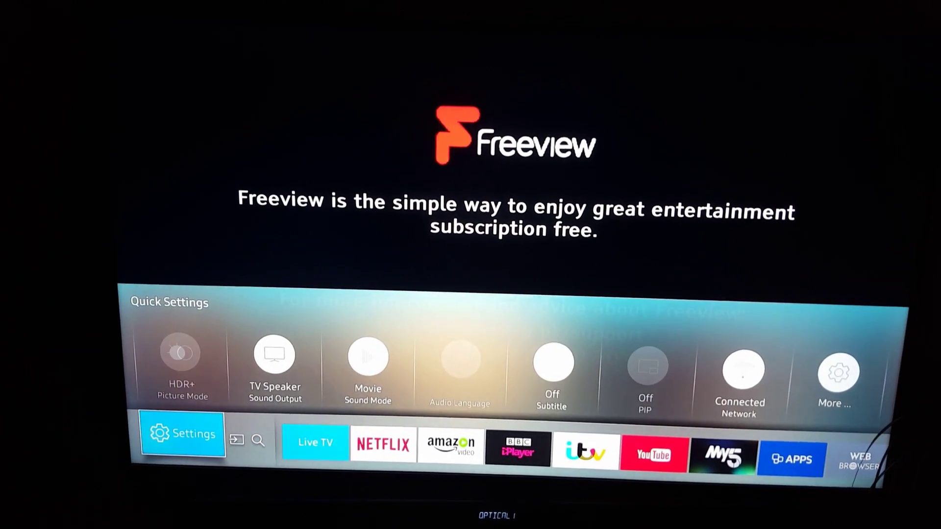
{"action": "left_click", "coordinate": [185, 434]}
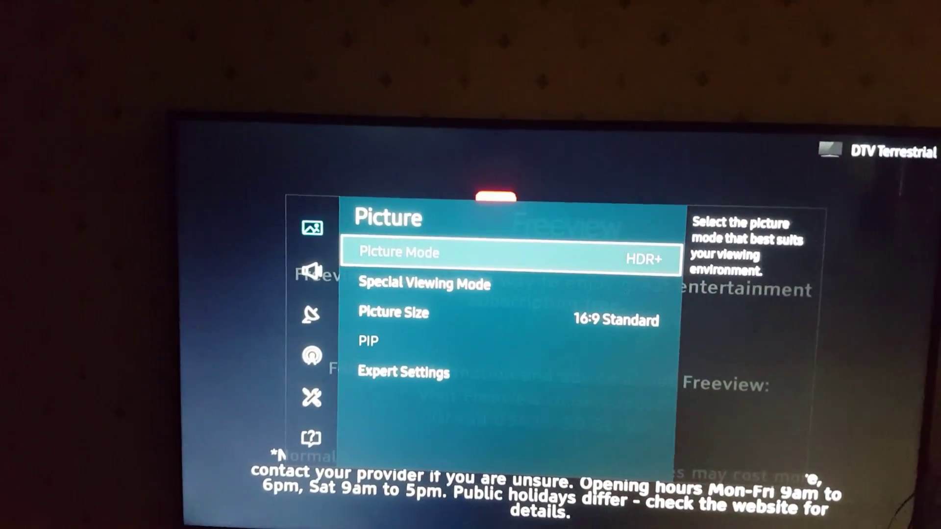
Leave Picture settings and return home with the YouTube tile highlighted
{"action": "key", "text": "Down"}
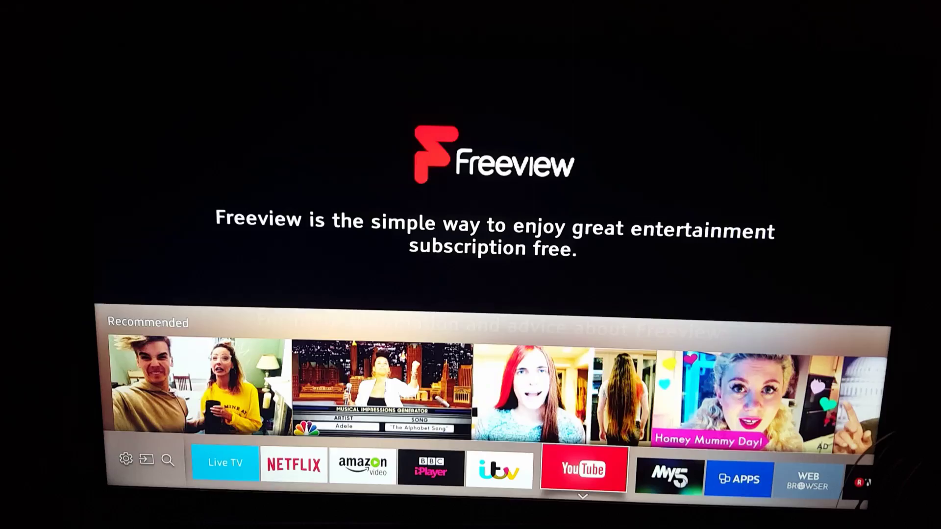
{"action": "left_click", "coordinate": [580, 468]}
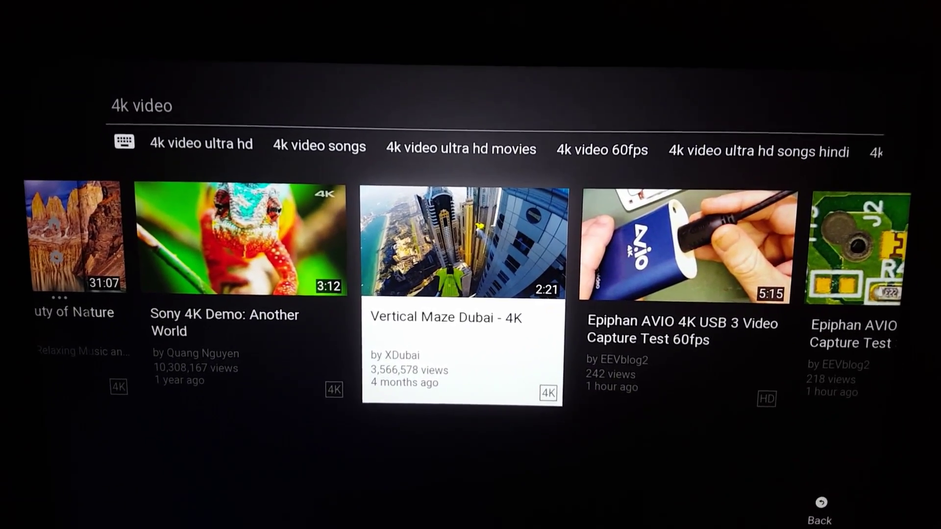
{"action": "scroll", "scroll_direction": "right", "scroll_amount": 3}
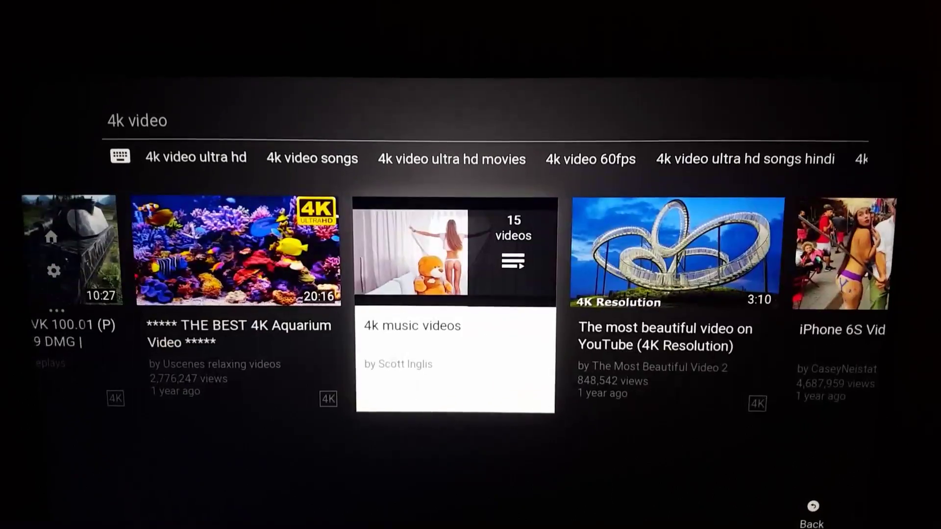
{"action": "scroll", "scroll_direction": "right", "scroll_amount": 3}
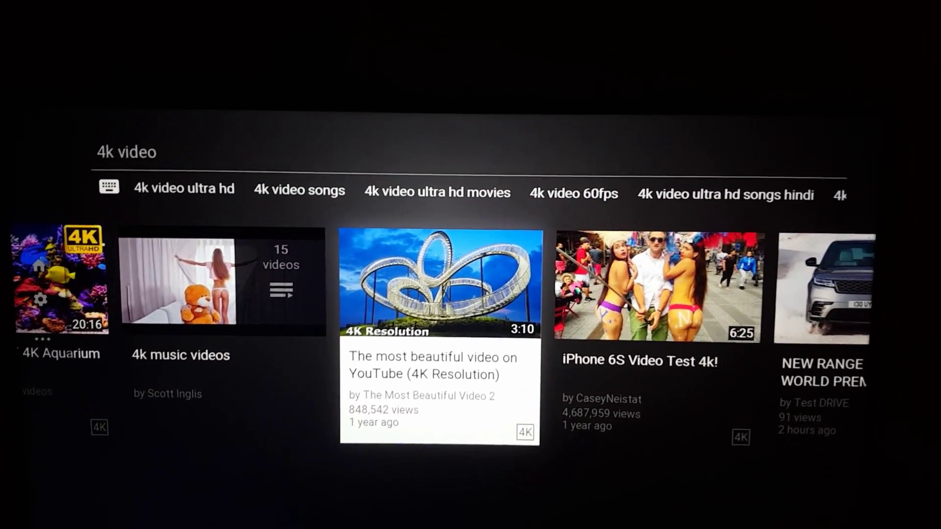